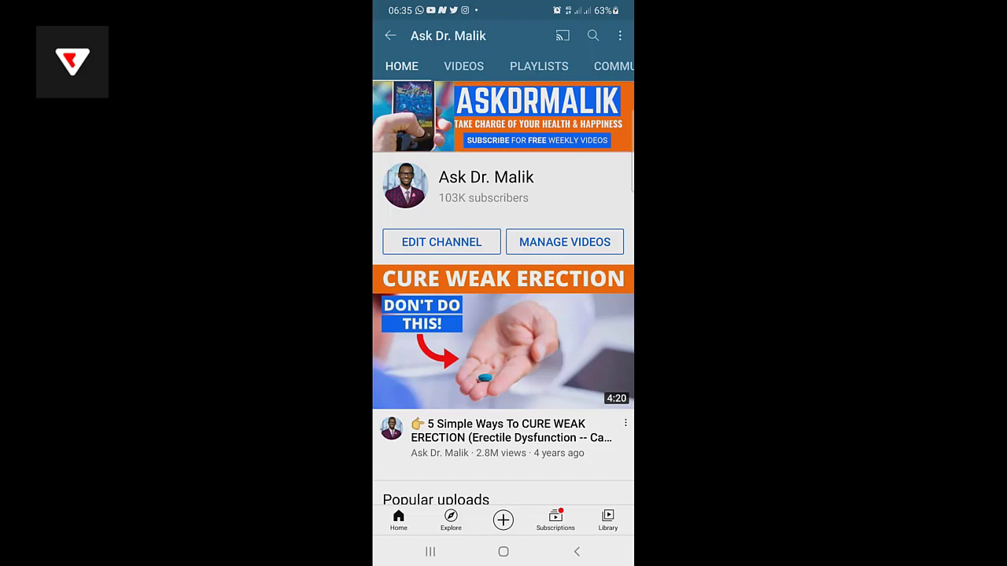
Bring up YouTube search with the list of recent searches
{"action": "left_click", "coordinate": [592, 34]}
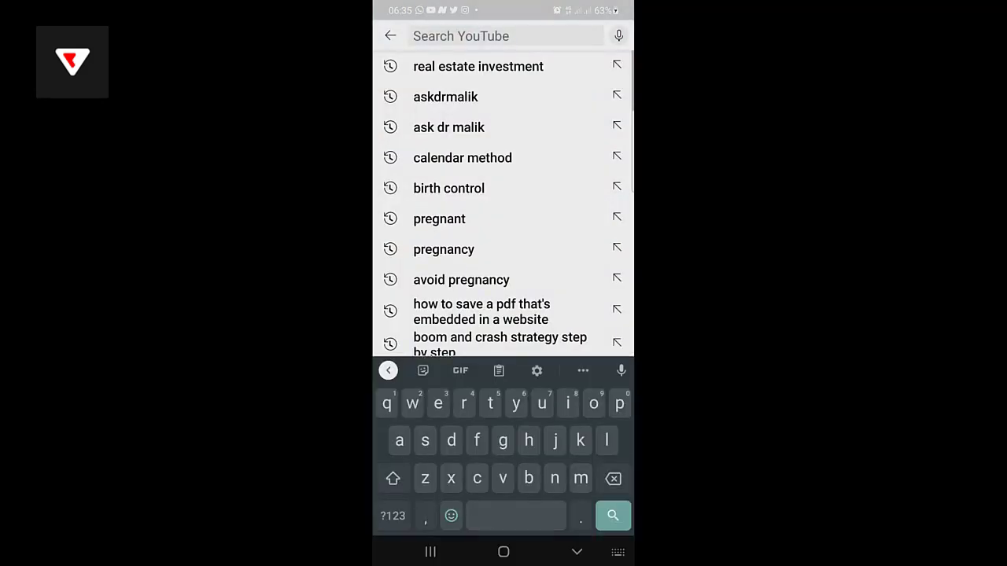
{"action": "left_click", "coordinate": [390, 35]}
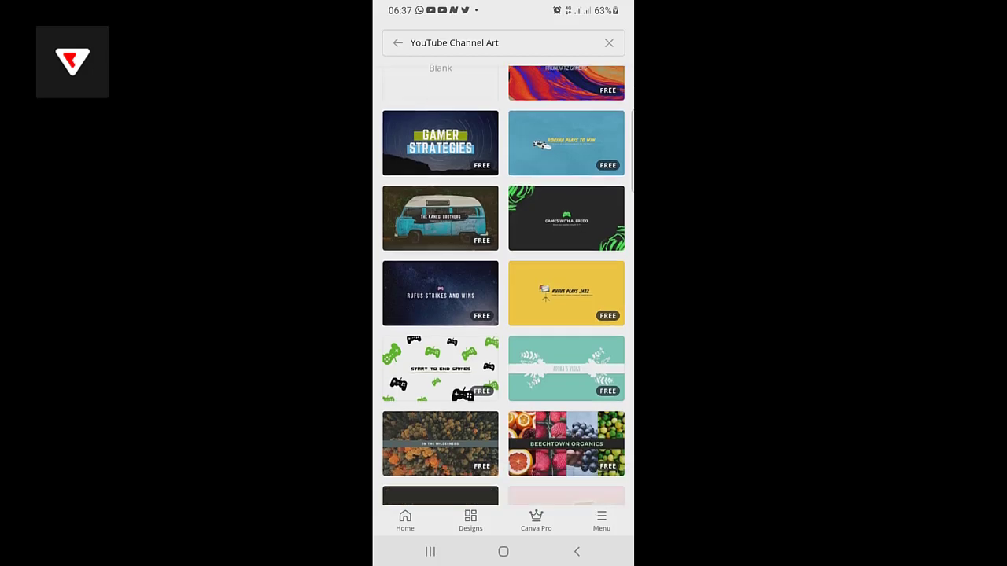
{"action": "scroll", "scroll_direction": "down", "scroll_amount": 3}
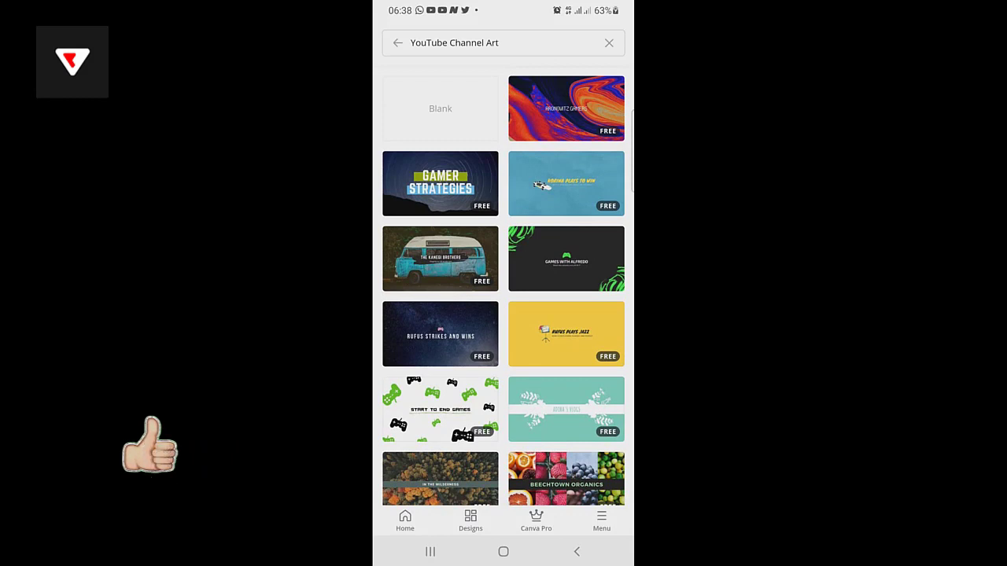
{"action": "scroll", "scroll_direction": "down", "scroll_amount": 3}
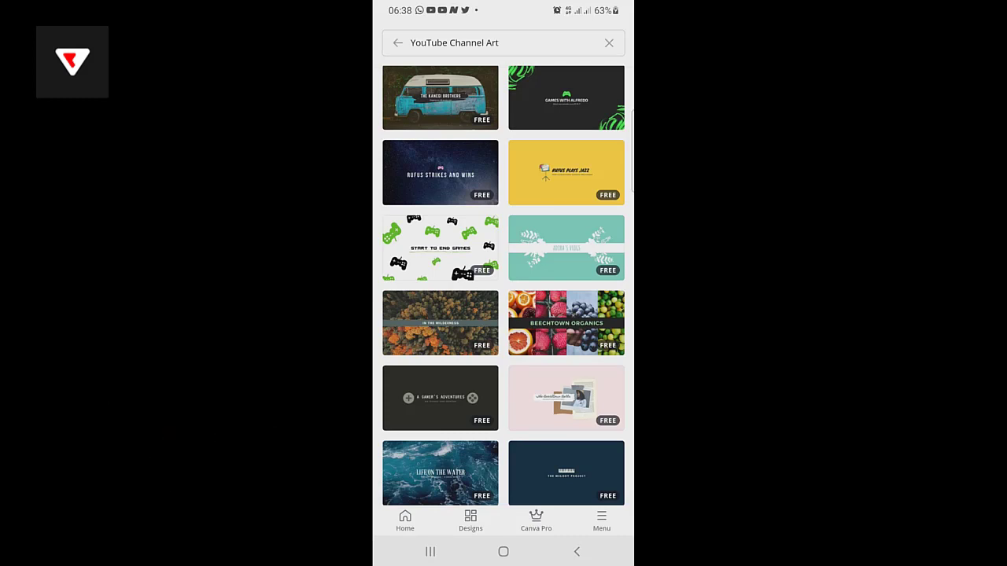
{"action": "scroll", "scroll_direction": "down", "scroll_amount": 3}
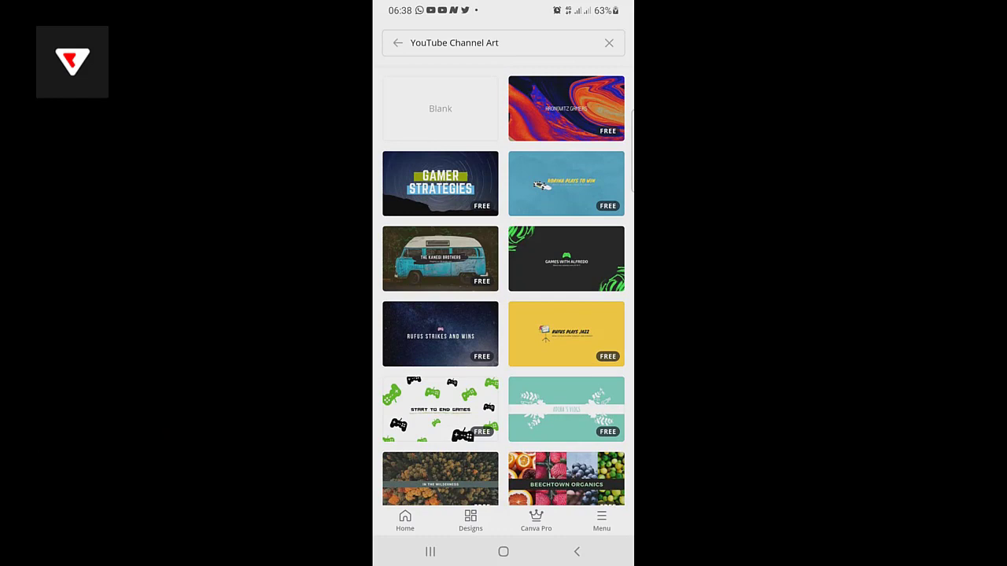
{"action": "scroll", "scroll_direction": "down", "scroll_amount": 3}
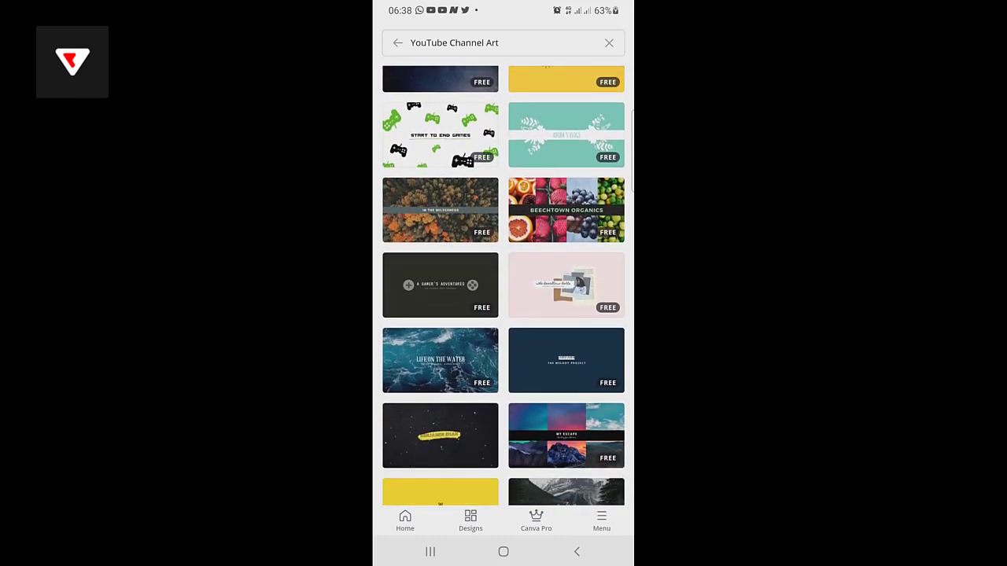
{"action": "scroll", "scroll_direction": "down", "scroll_amount": 3}
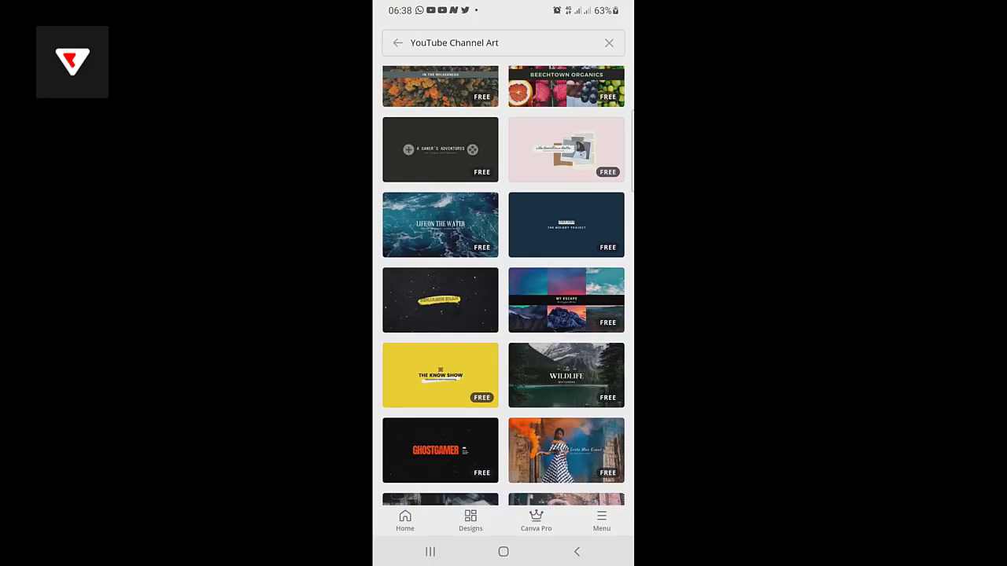
Open the Life On The Water template and select its title text
{"action": "left_click", "coordinate": [441, 225]}
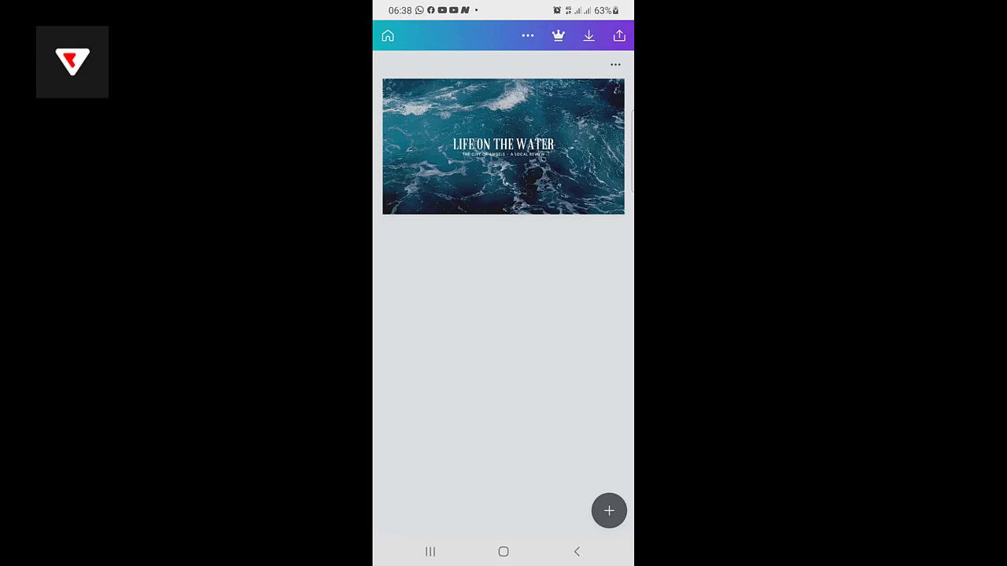
{"action": "left_click", "coordinate": [503, 145]}
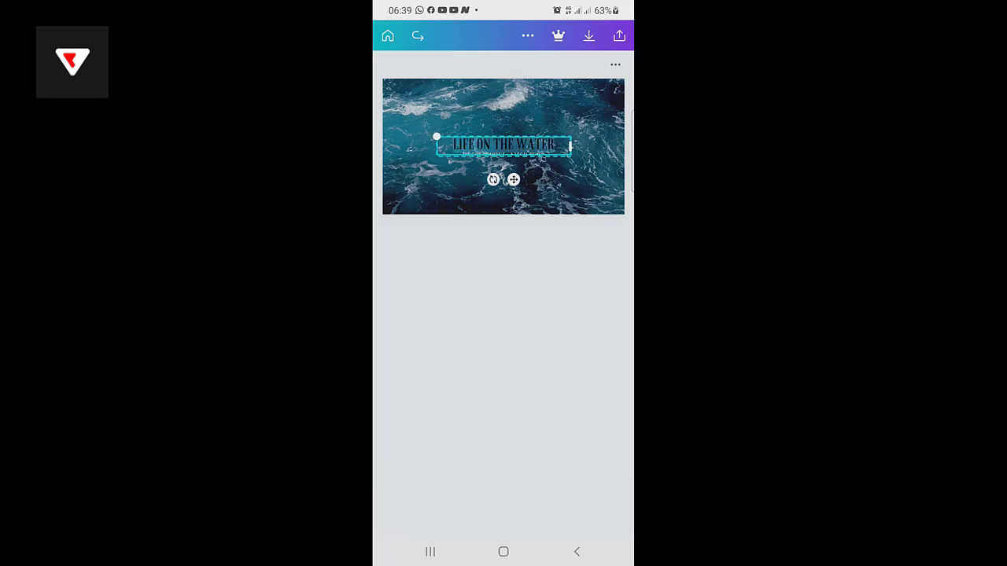
Replace the title with REALTOR MALIK and the subtitle with #1 NIGERIAN REAL ESTATE AGENT
{"action": "left_click", "coordinate": [504, 145]}
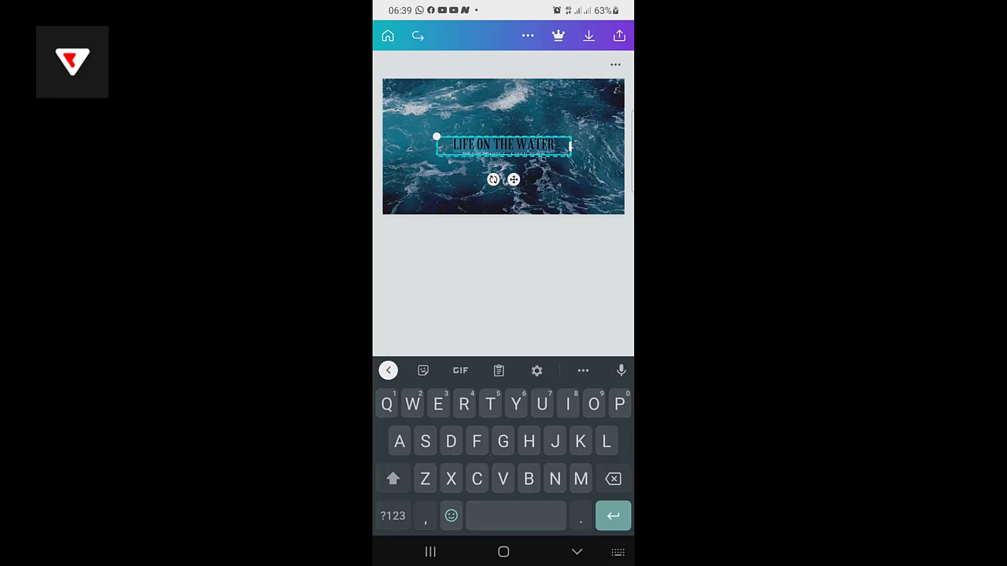
{"action": "type", "text": "R"}
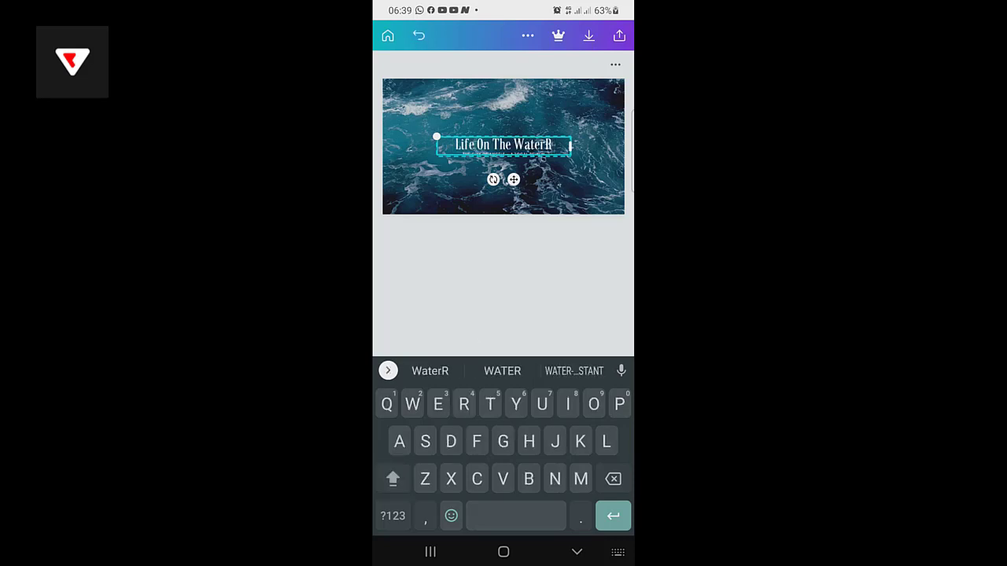
{"action": "key", "text": "BACKSPACE"}
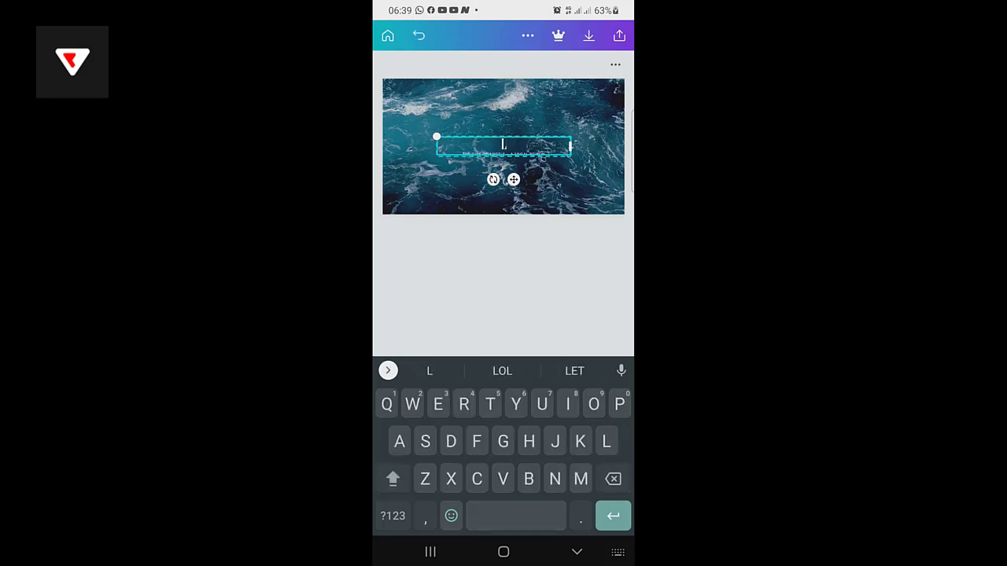
{"action": "type", "text": "REALTOR MALIK"}
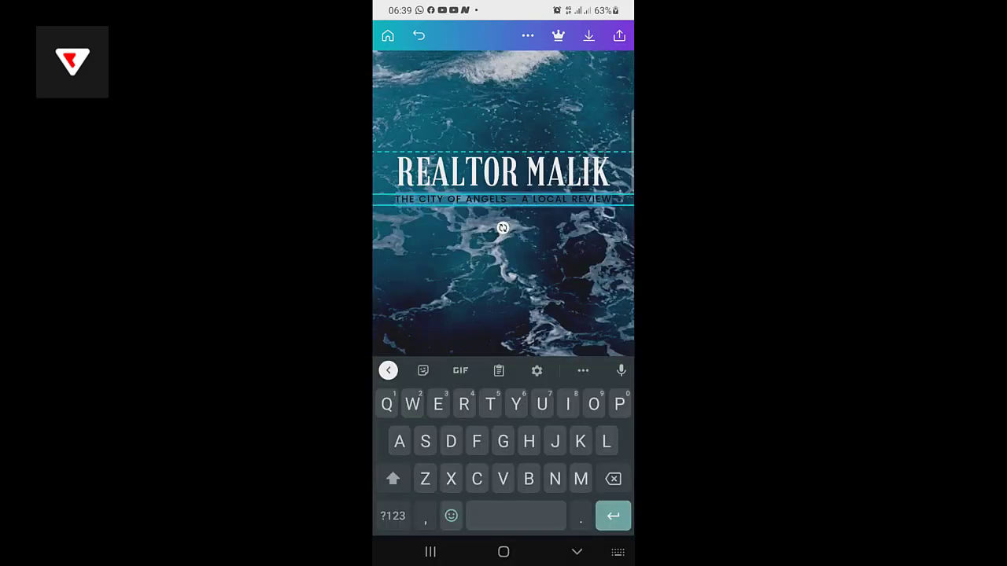
{"action": "type", "text": "#1 NIGERIAN REAL"}
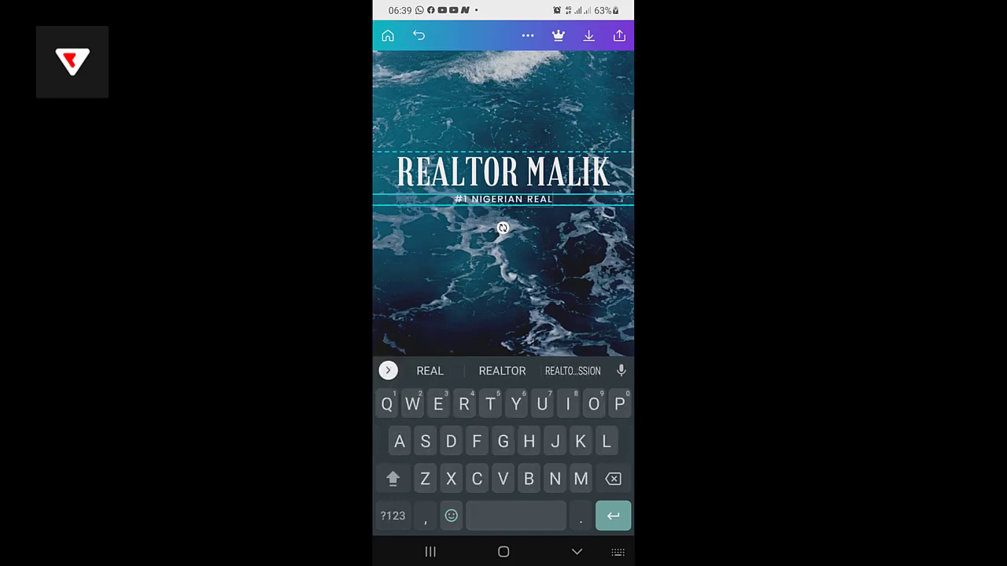
{"action": "type", "text": "ESTATE AGENT"}
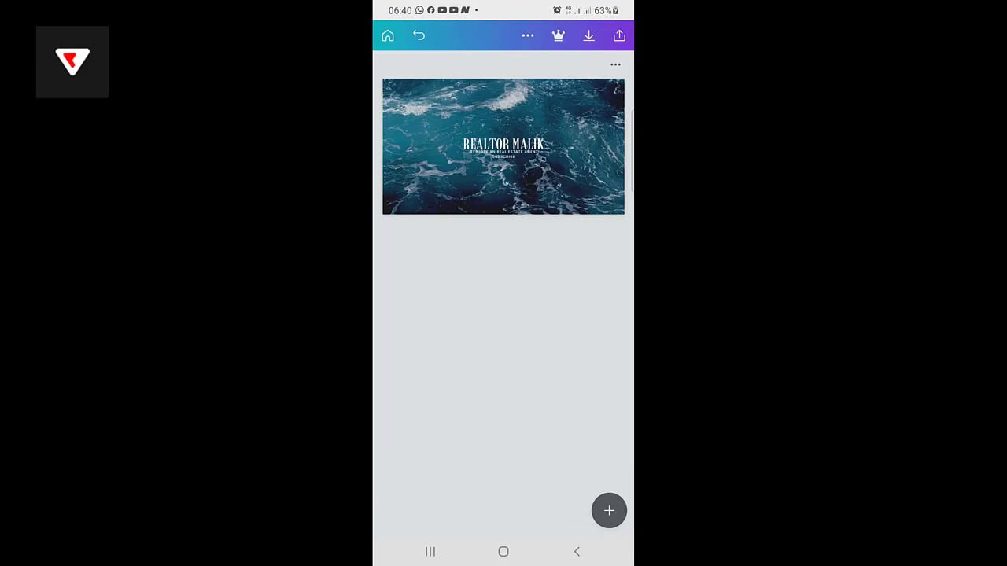
Swap the ocean background image for a solid navy blue colour
{"action": "left_click", "coordinate": [504, 145]}
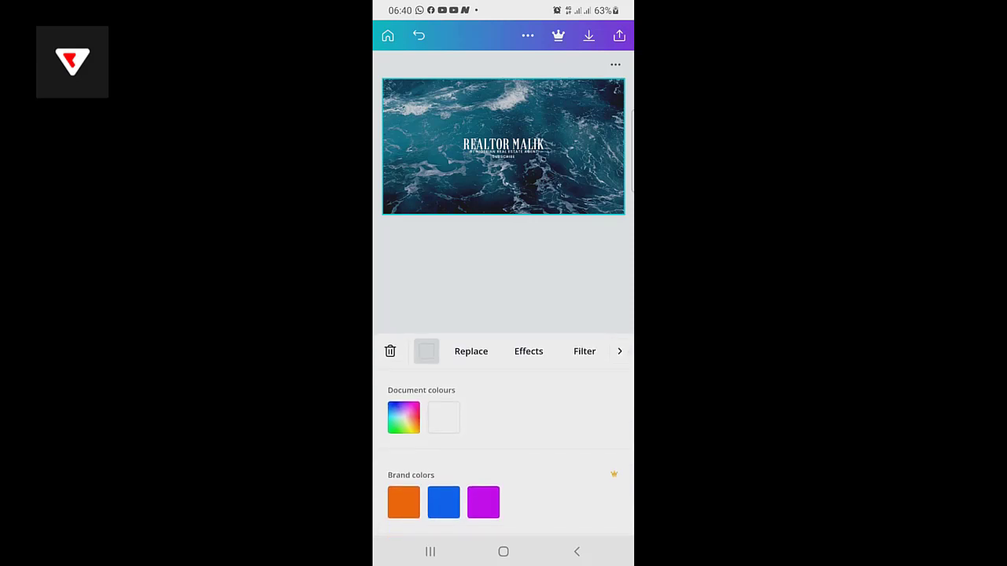
{"action": "left_click", "coordinate": [483, 501]}
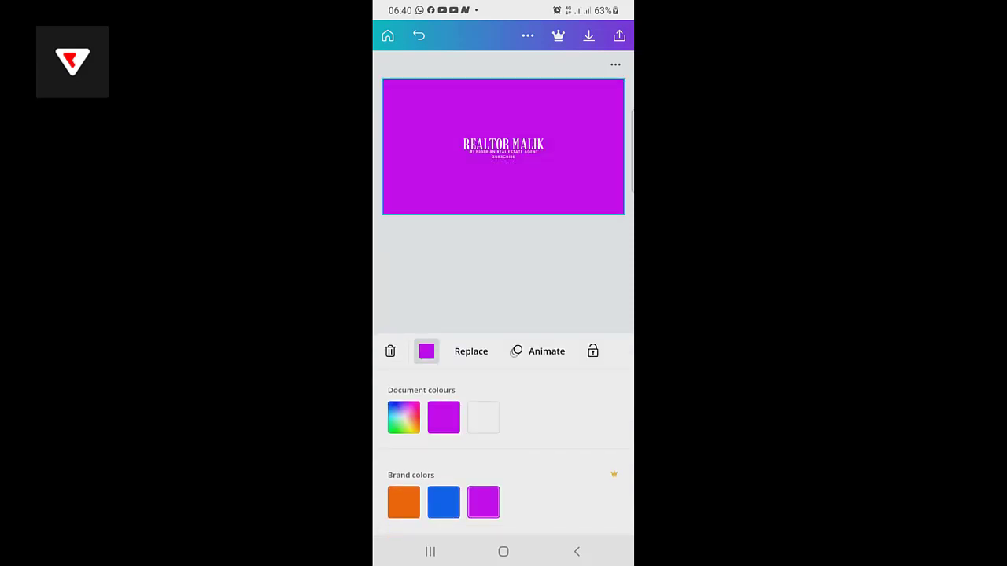
{"action": "left_click", "coordinate": [402, 501]}
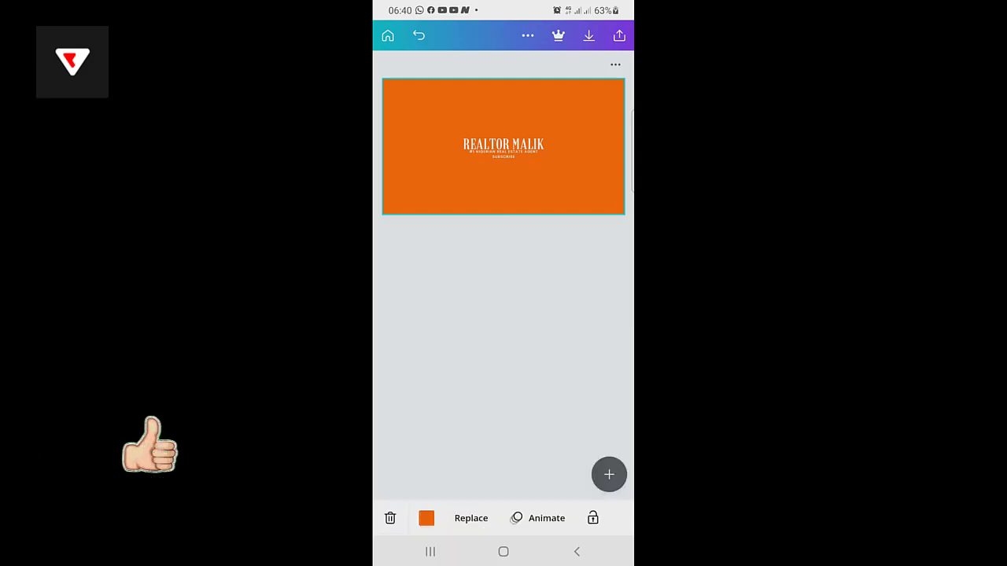
{"action": "left_click", "coordinate": [427, 517]}
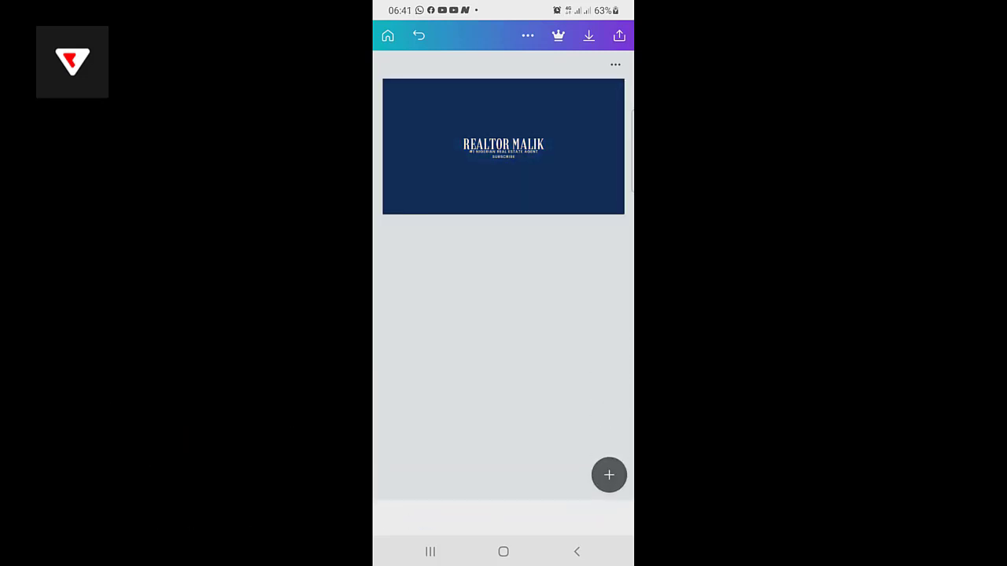
Drag the text group to the banner centre and select the SUBSCRIBE line
{"action": "left_click", "coordinate": [503, 145]}
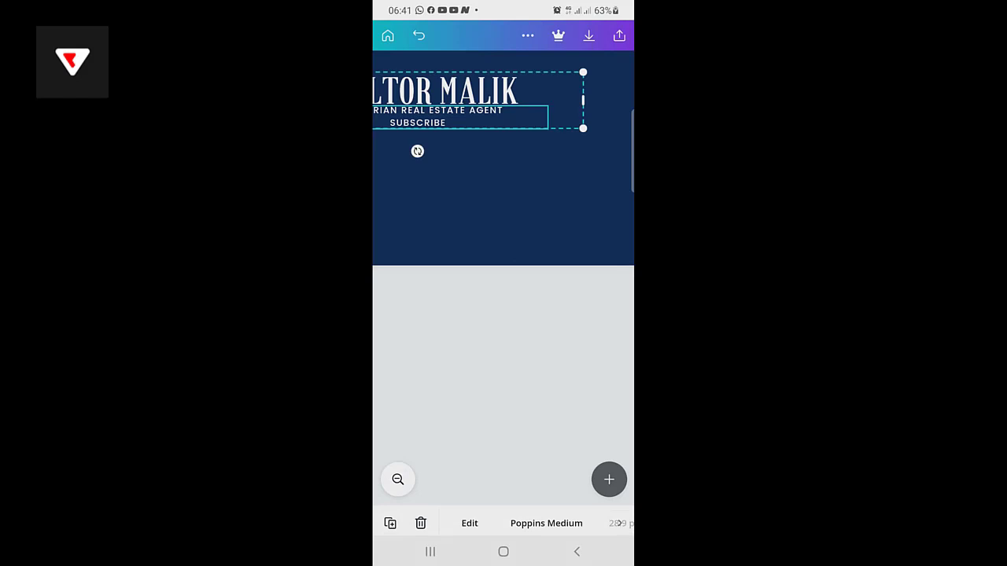
{"action": "left_click_drag", "start_coordinate": [460, 98], "coordinate": [480, 187]}
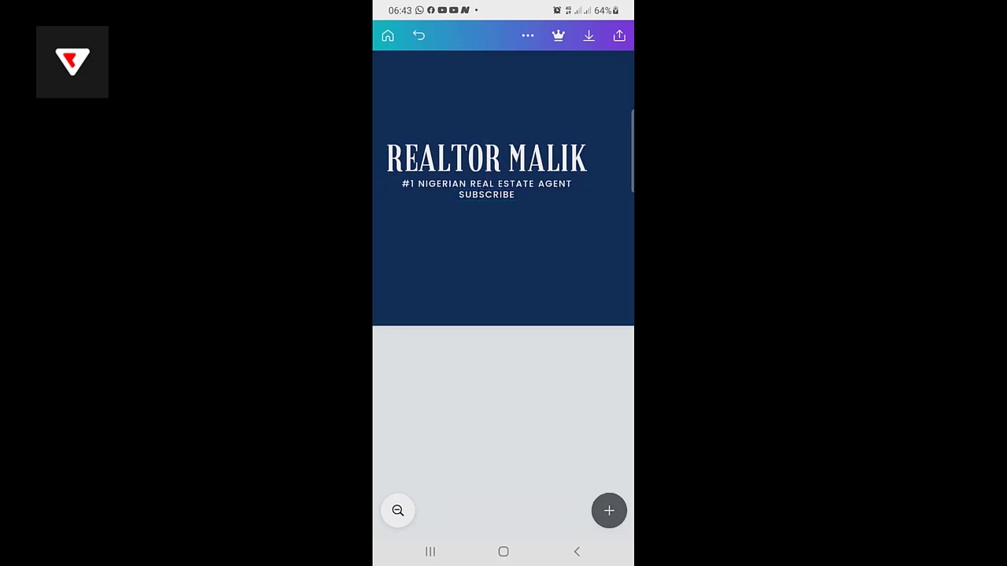
{"action": "left_click", "coordinate": [486, 195]}
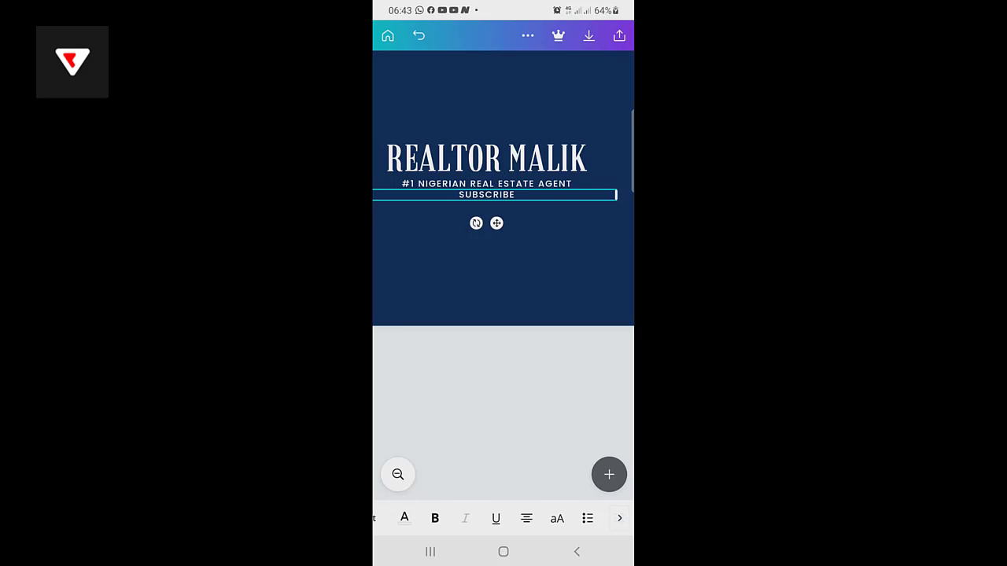
Colour the SUBSCRIBE text red (#FF0303) and return to the full banner view
{"action": "left_click", "coordinate": [404, 517]}
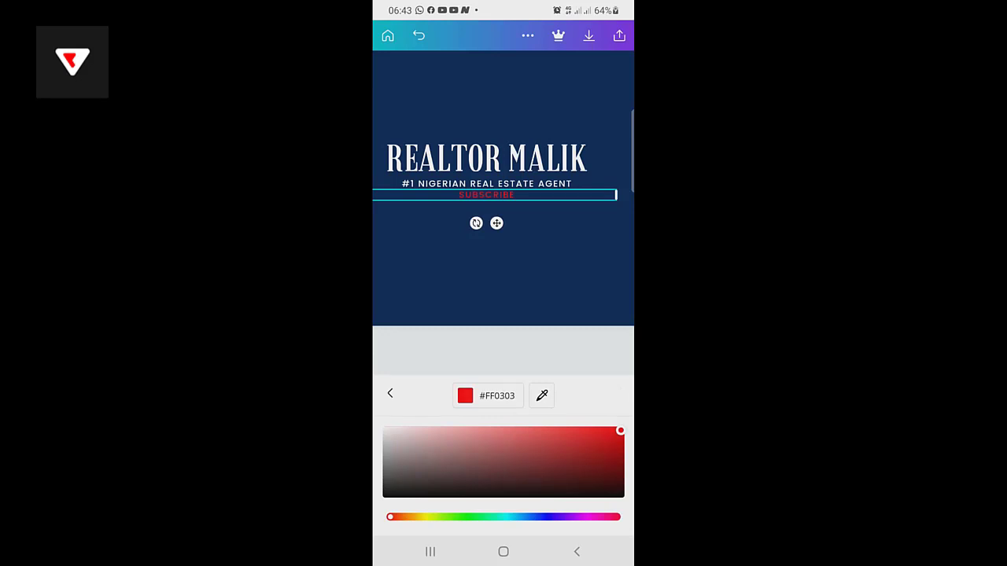
{"action": "left_click", "coordinate": [390, 393]}
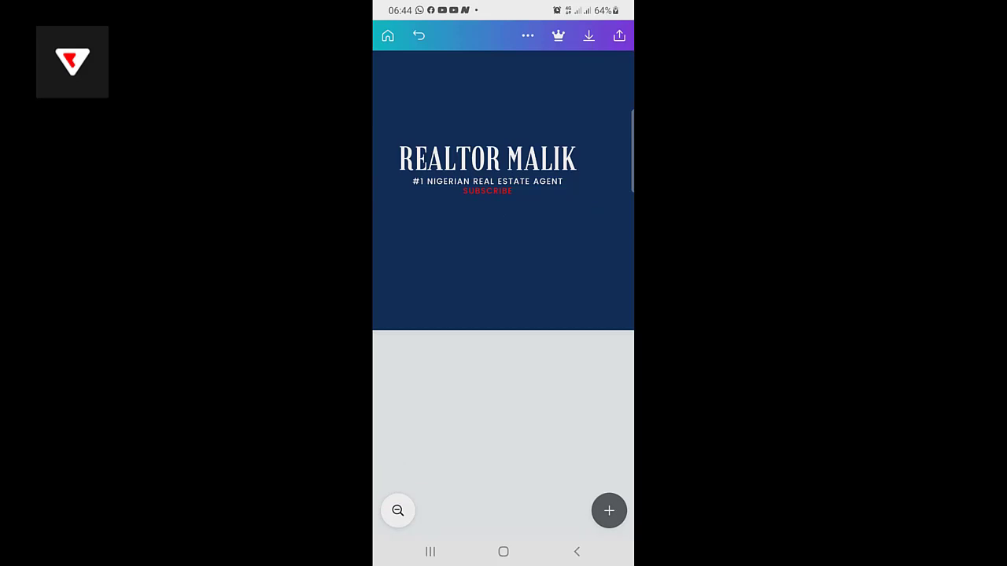
{"action": "left_click", "coordinate": [398, 510]}
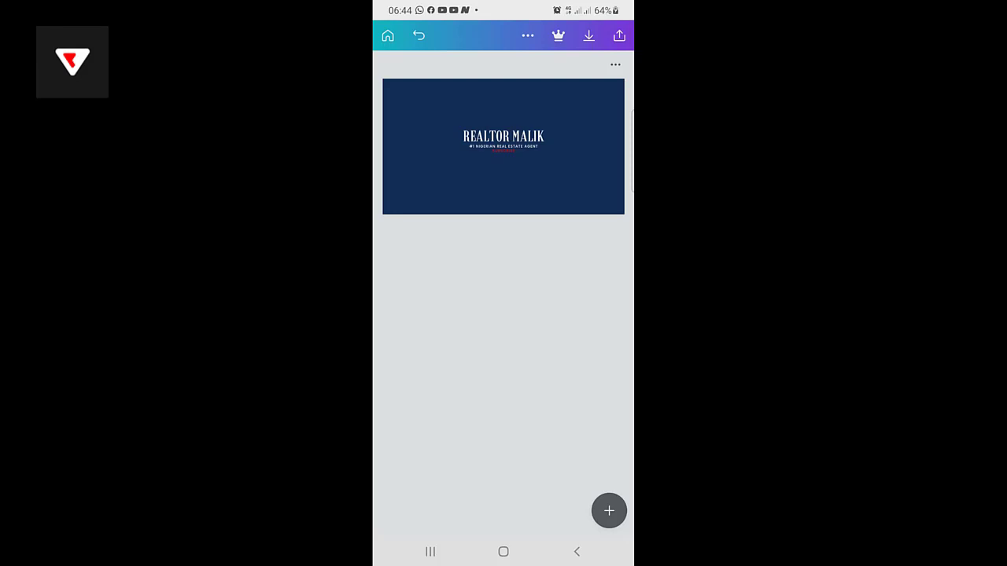
Save the banner design and dismiss the 'You saved your design!' confirmation
{"action": "left_click", "coordinate": [588, 34]}
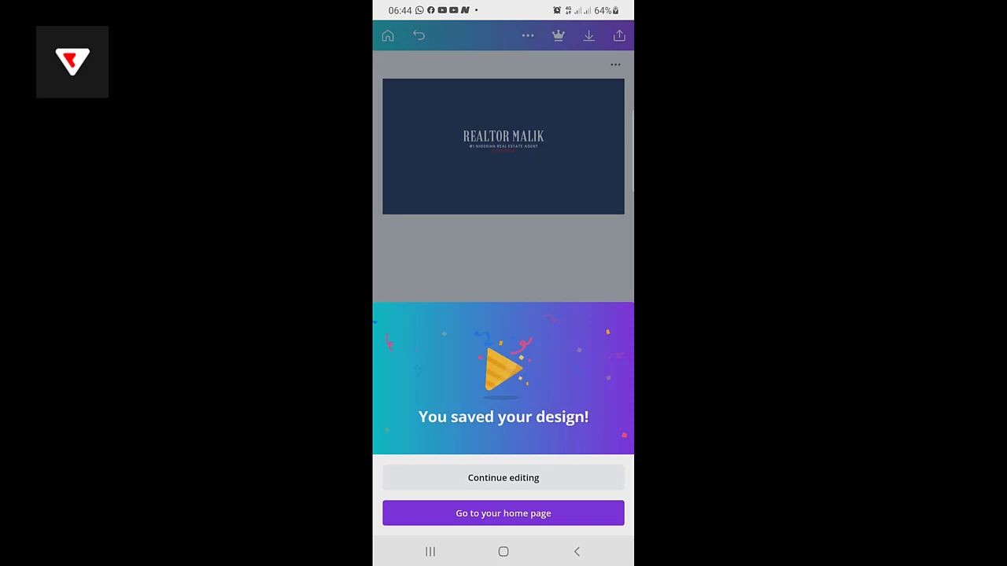
{"action": "left_click", "coordinate": [503, 478]}
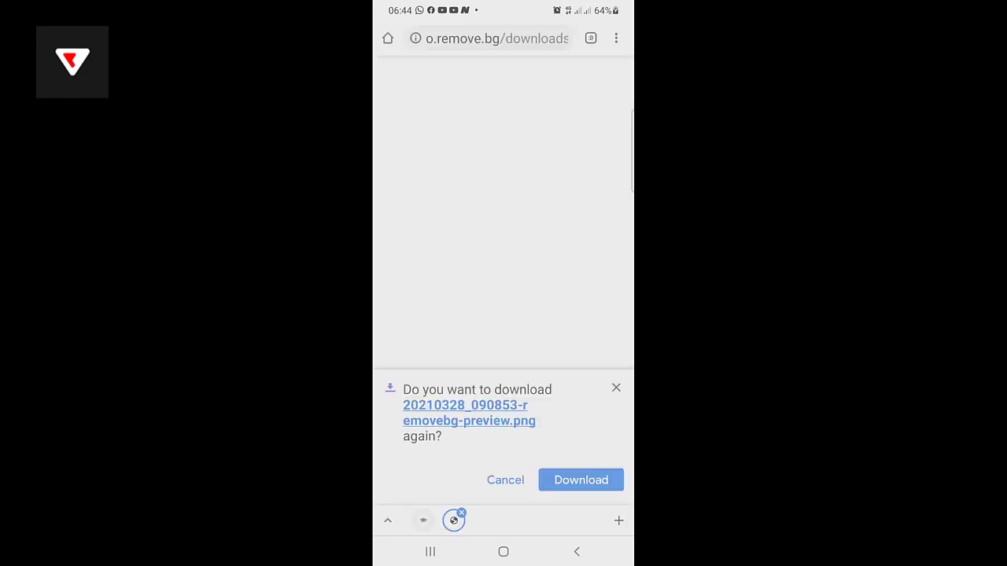
Navigate Chrome to youtube and enable Desktop site from the menu
{"action": "type", "text": "y"}
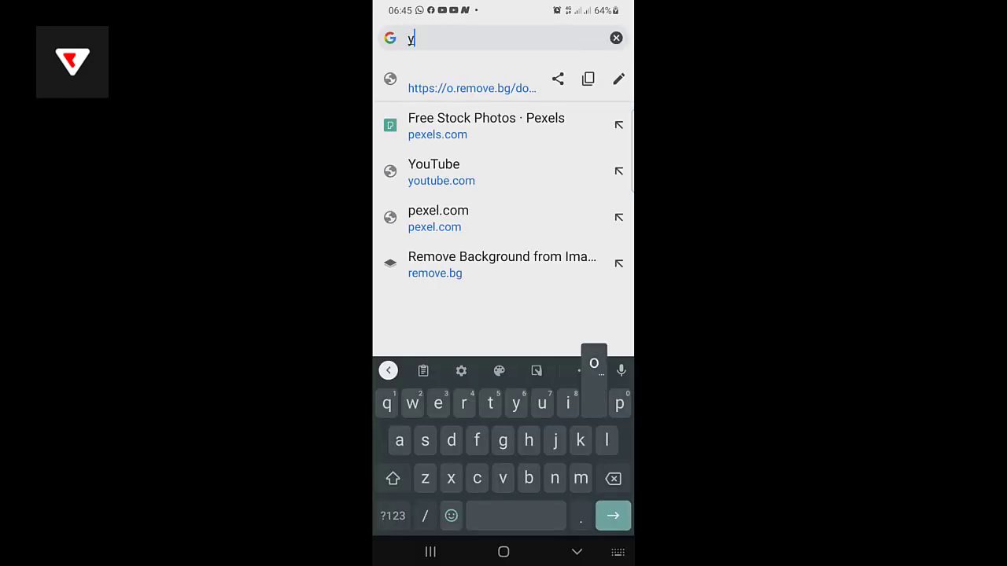
{"action": "left_click", "coordinate": [434, 165]}
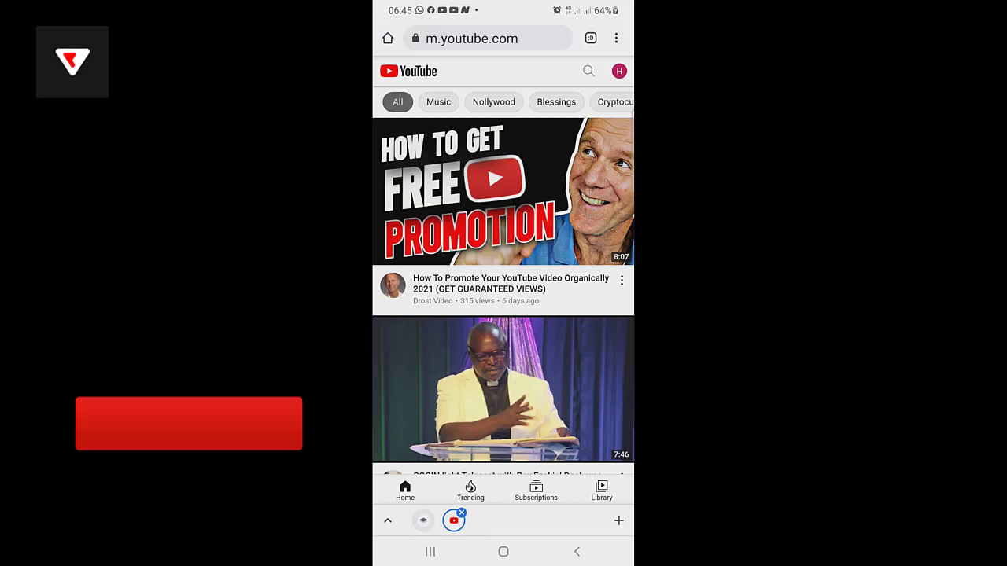
{"action": "left_click", "coordinate": [617, 38]}
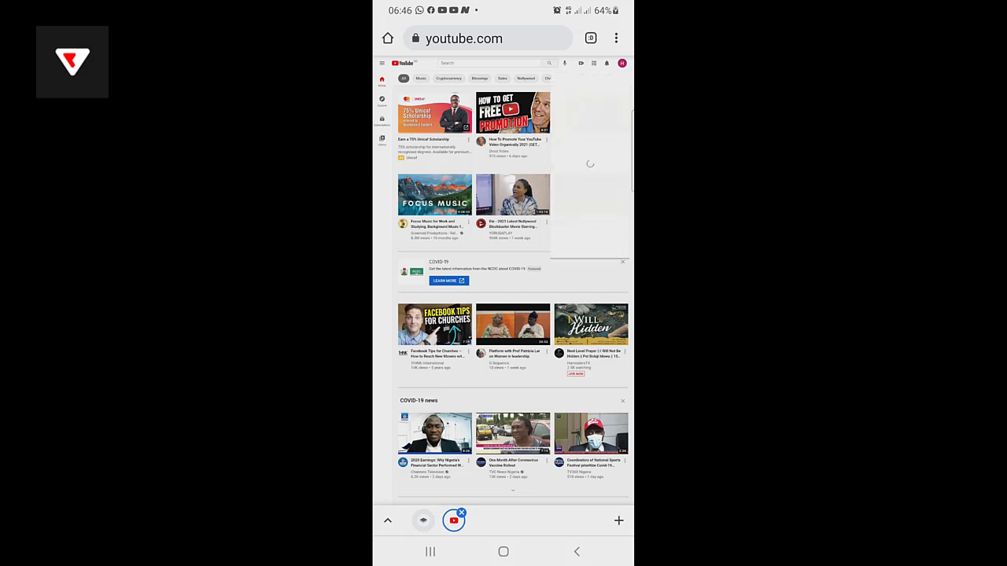
Open the Ask Dr. Malik channel page from the profile menu and scroll to its banner
{"action": "left_click", "coordinate": [621, 63]}
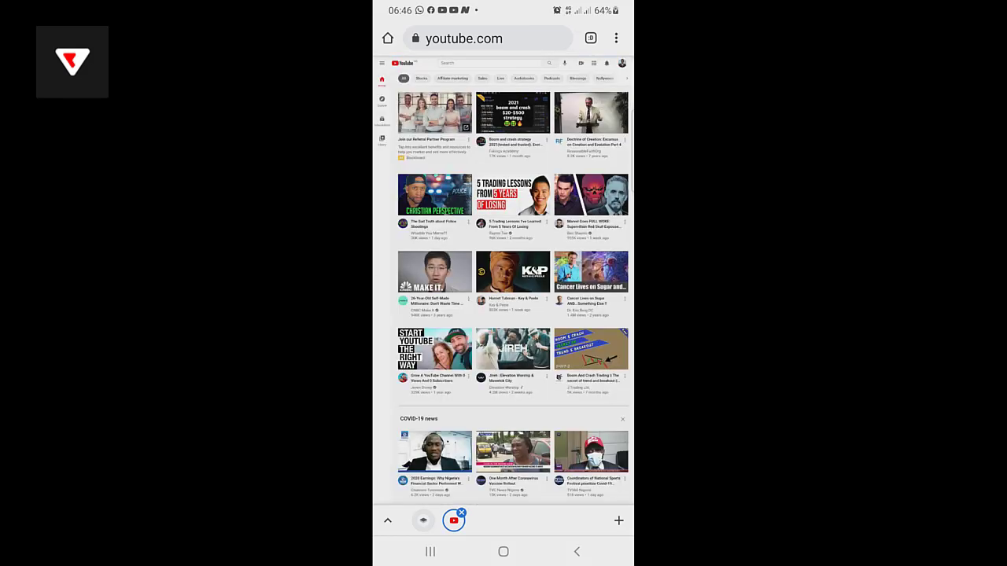
{"action": "left_click", "coordinate": [622, 63]}
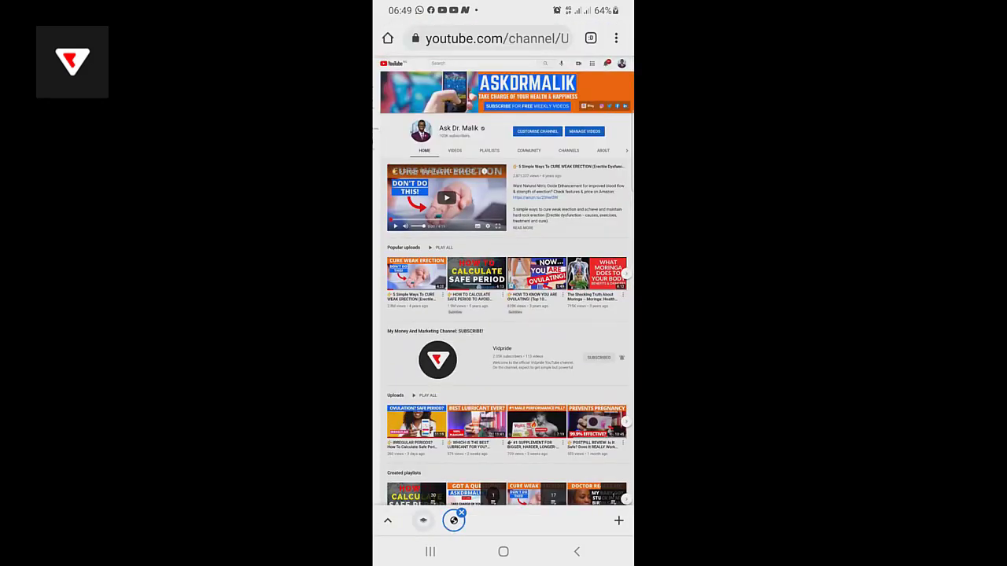
{"action": "scroll", "scroll_direction": "down", "scroll_amount": 3}
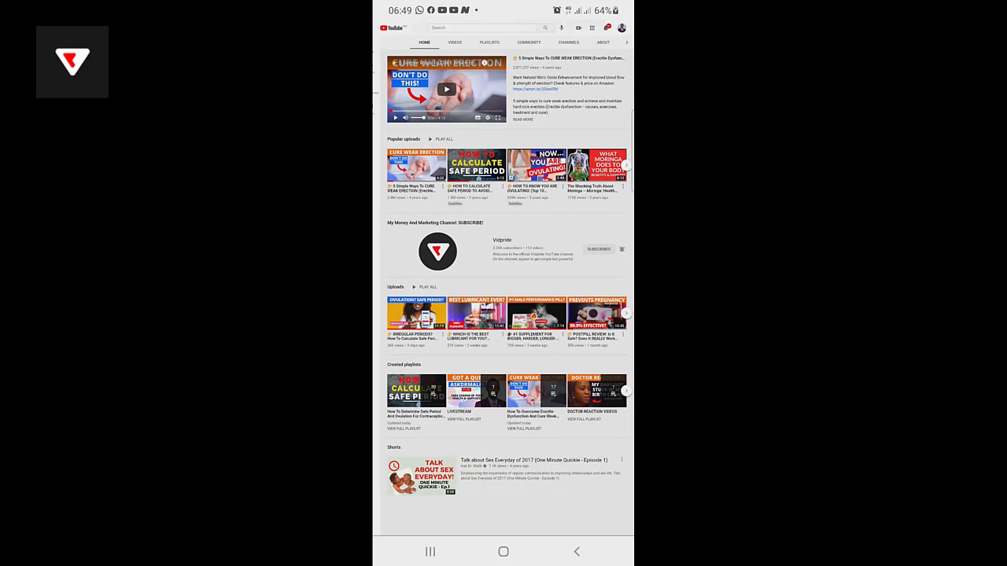